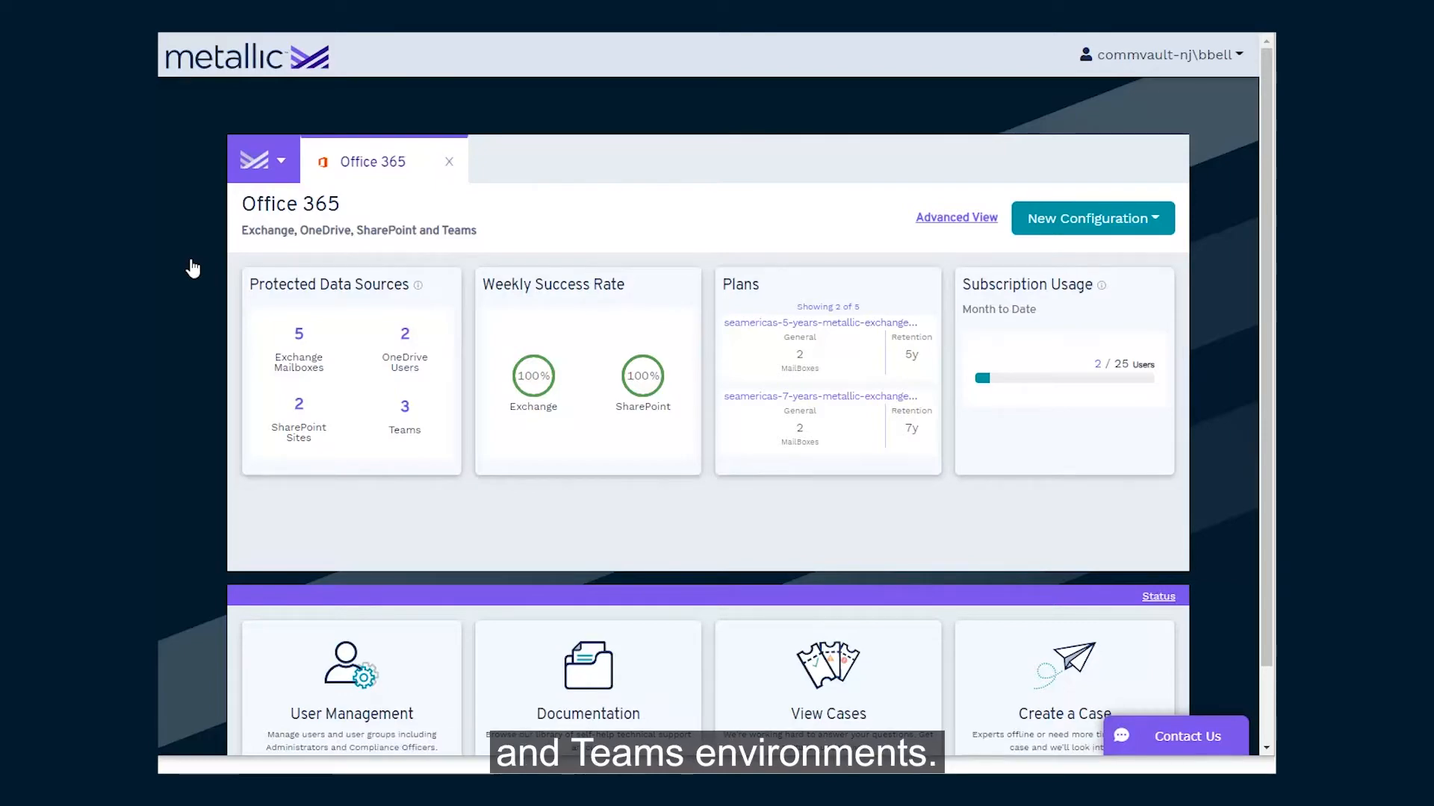
mouse_move(921, 255)
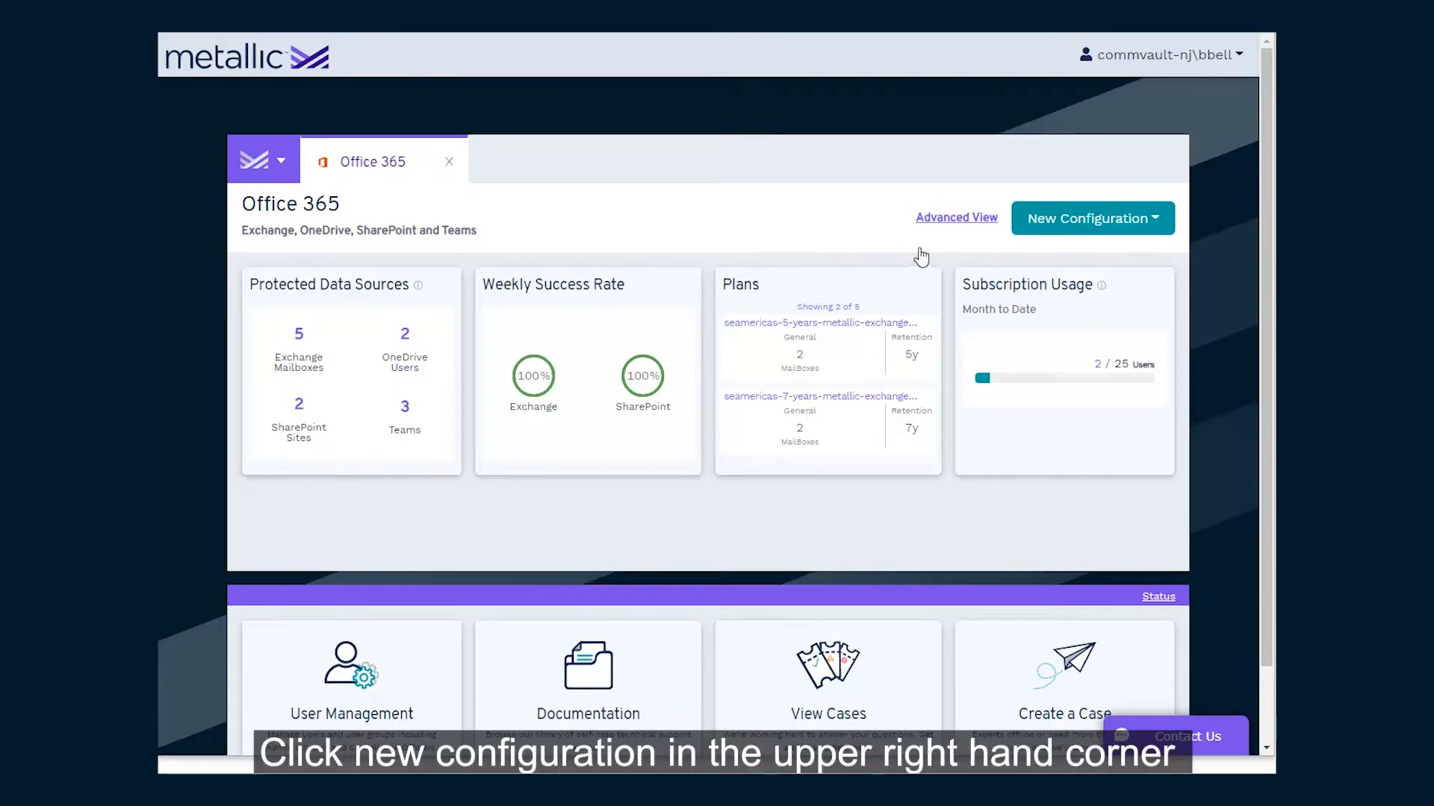
Start a new Teams app configuration from the Office 365 dashboard
click(1090, 218)
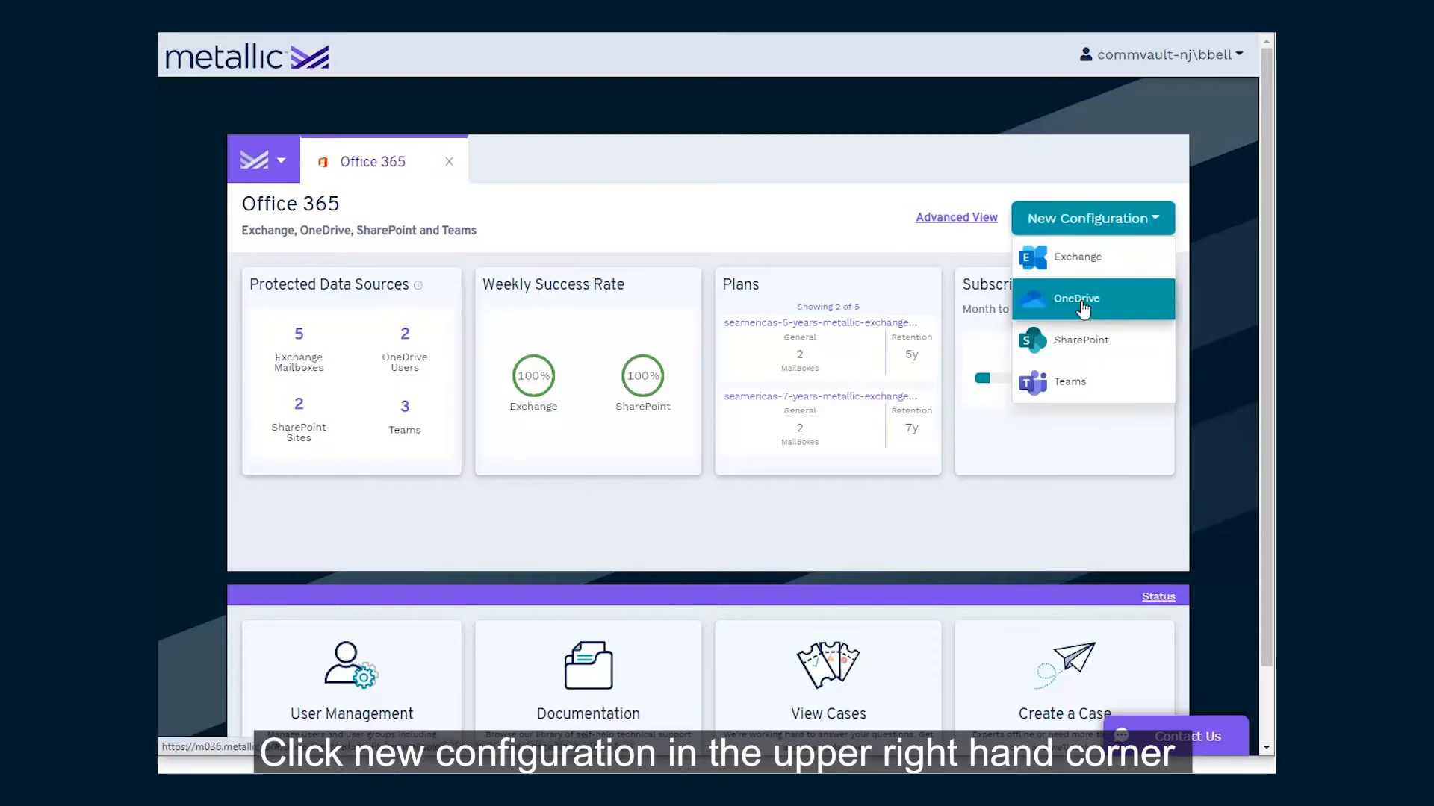
click(1069, 381)
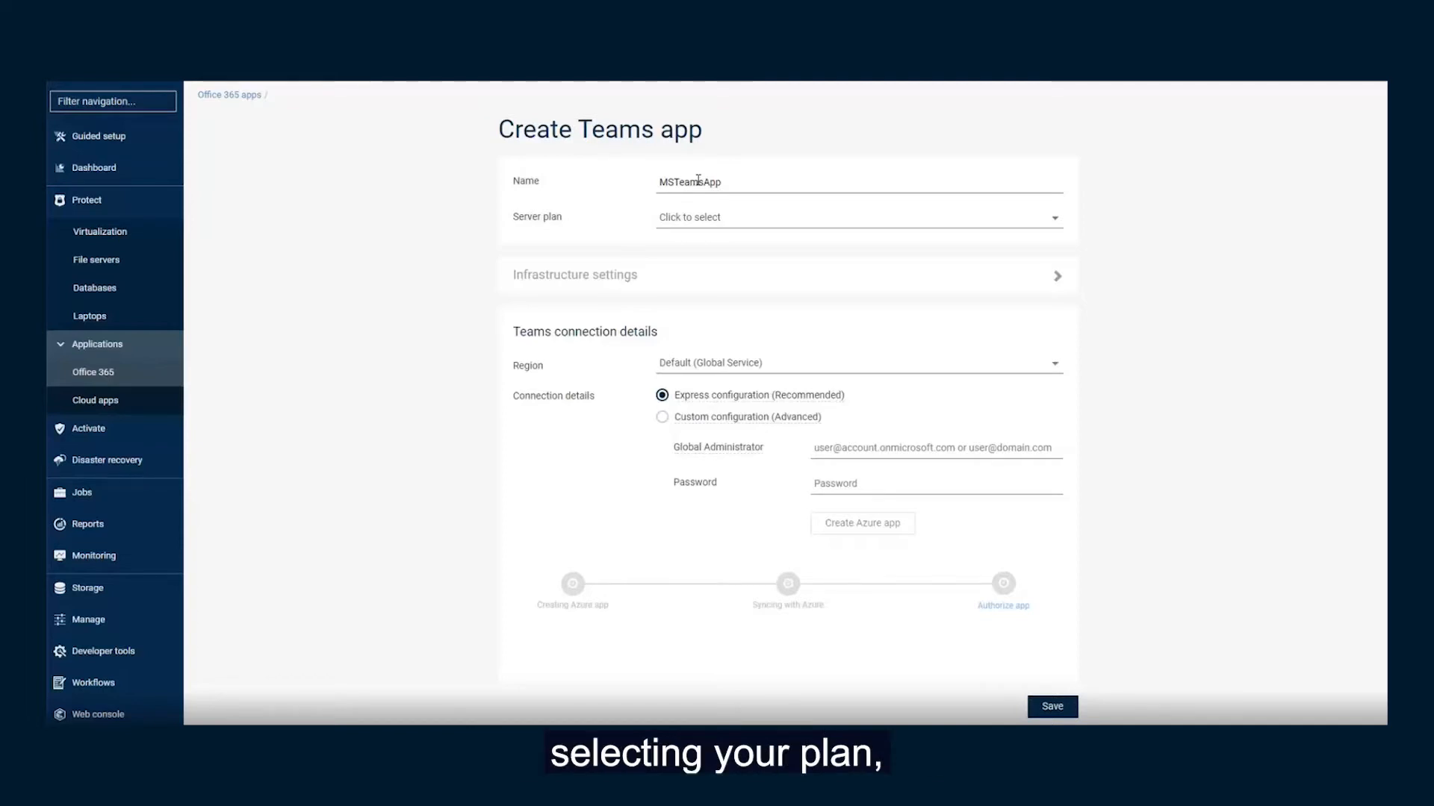
Assign InfrastructurePlan as server plan, create the Azure app and accept its requested permissions
click(857, 217)
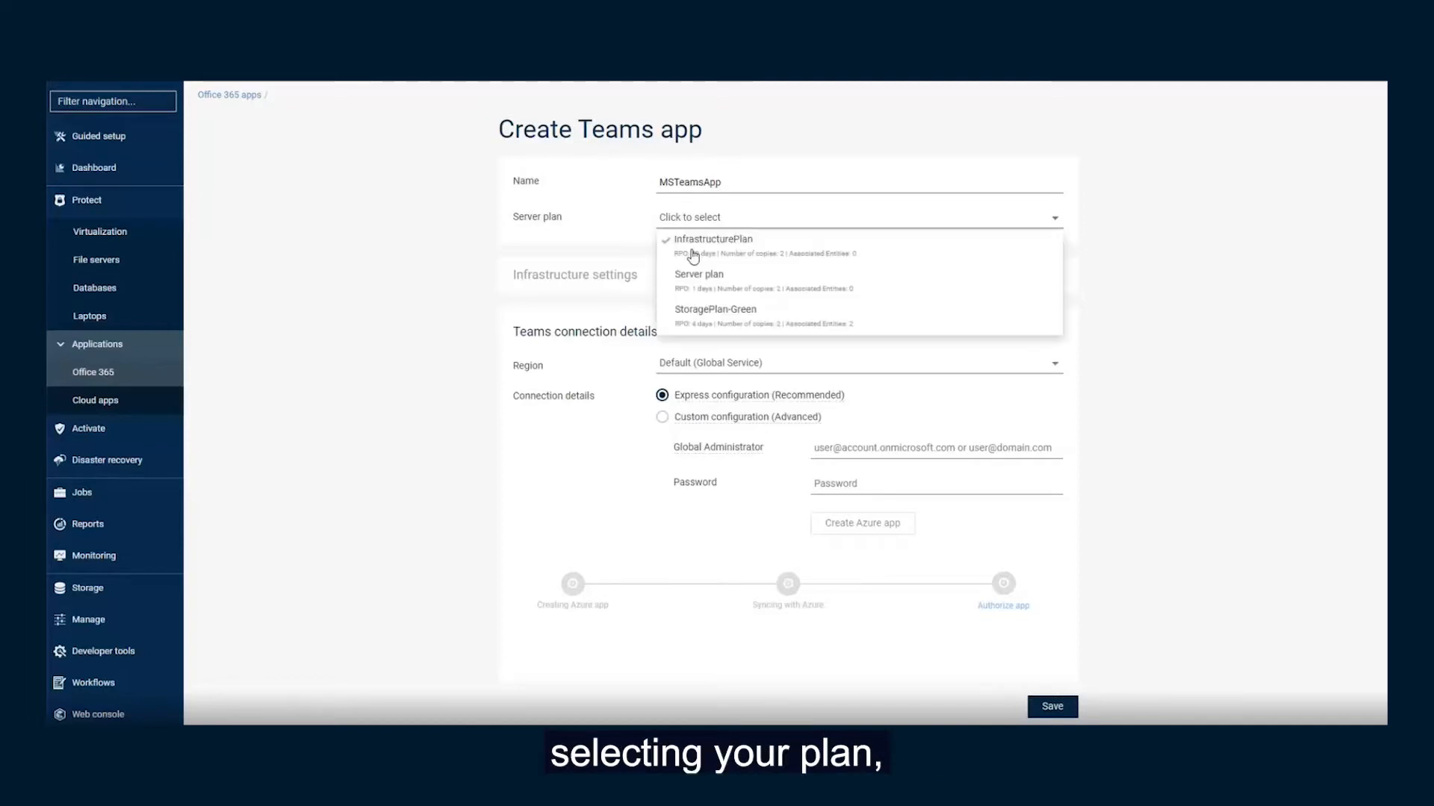
click(710, 239)
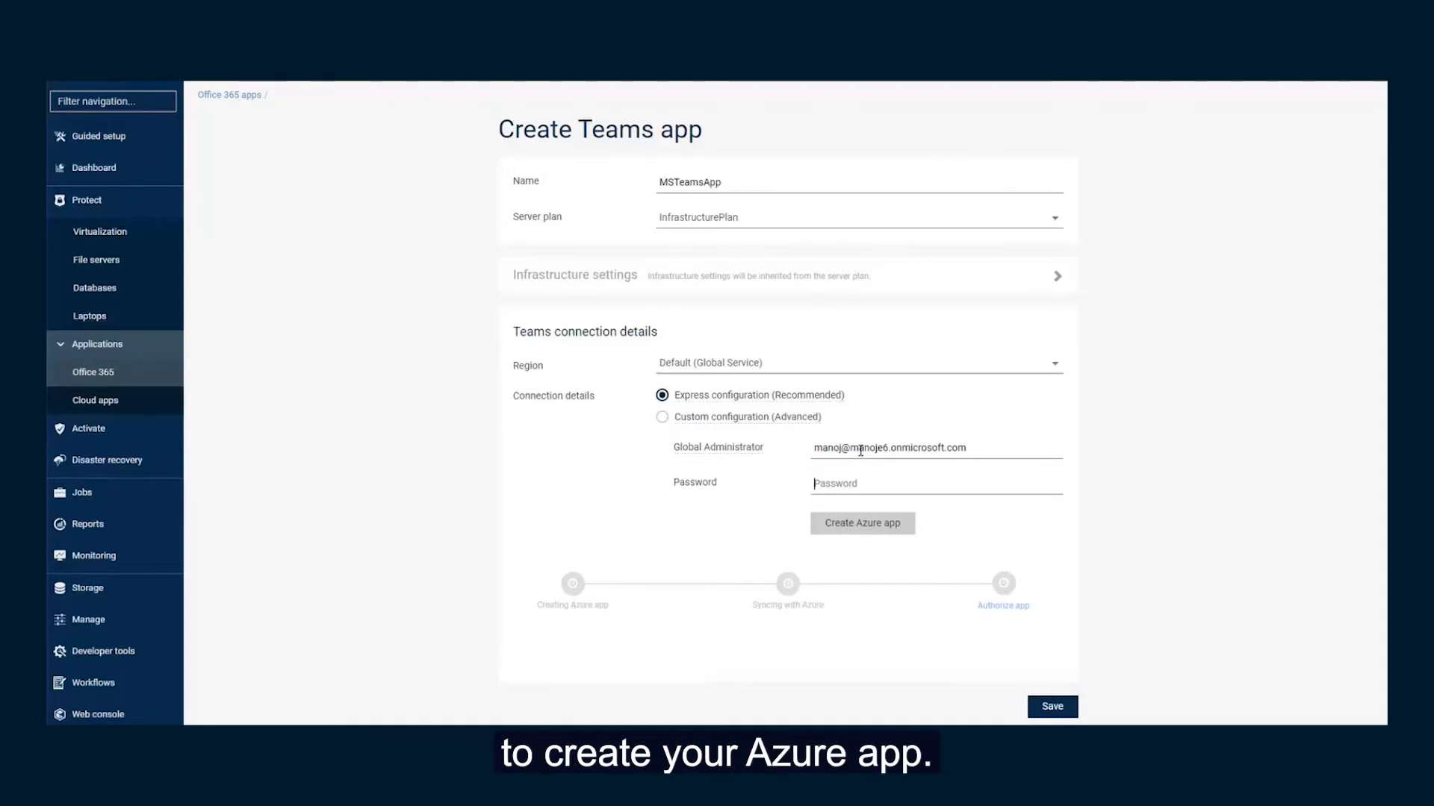
click(862, 523)
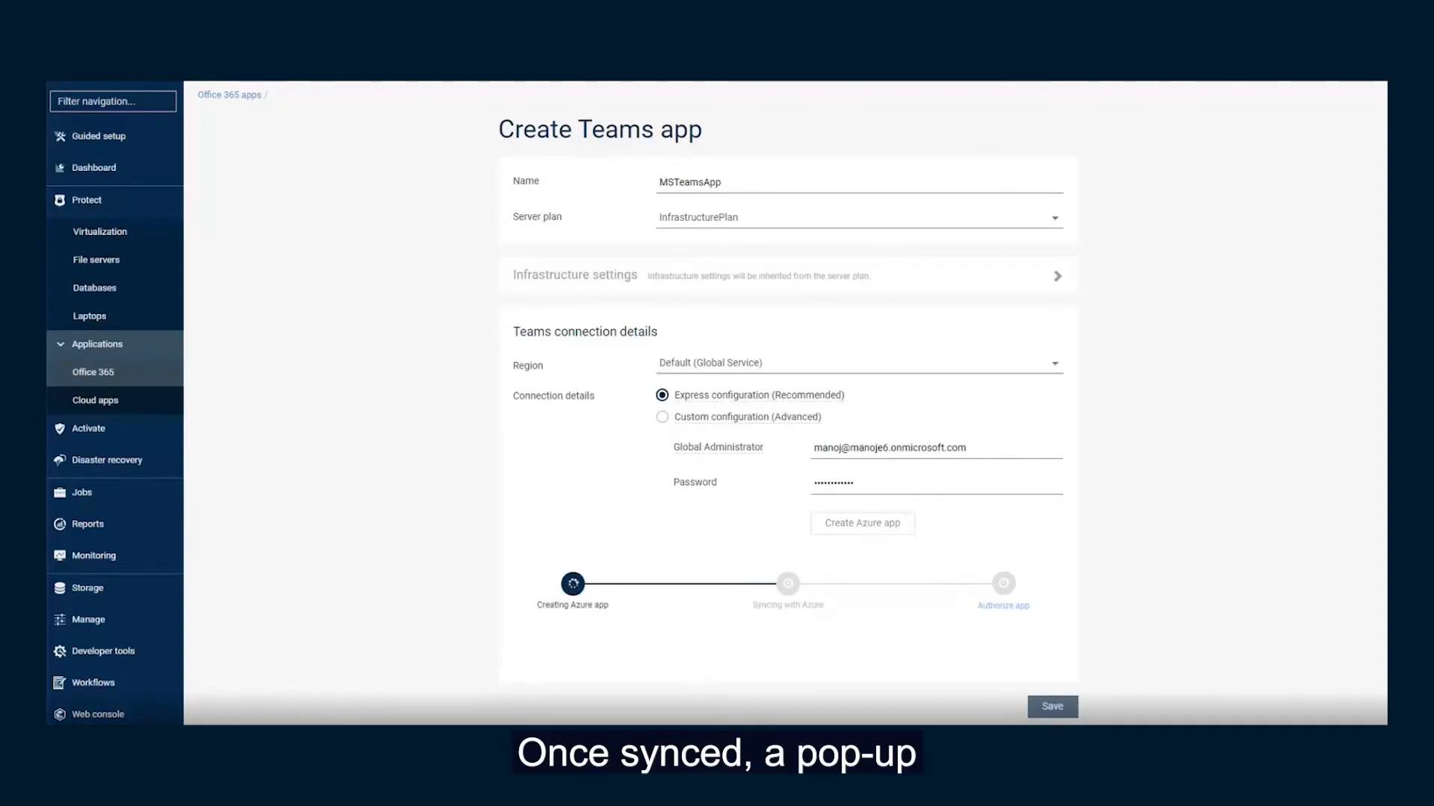
click(861, 522)
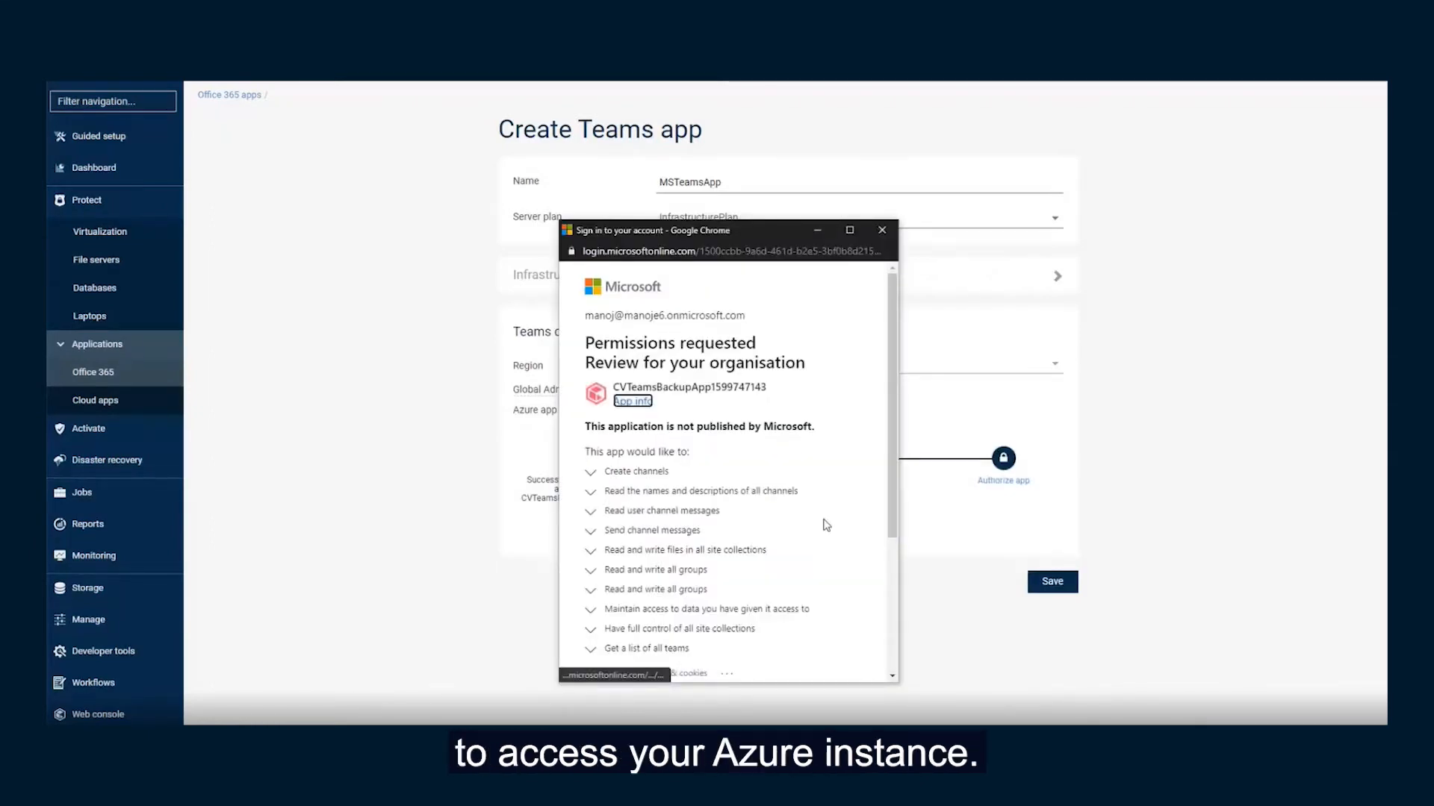
scroll(down, 3)
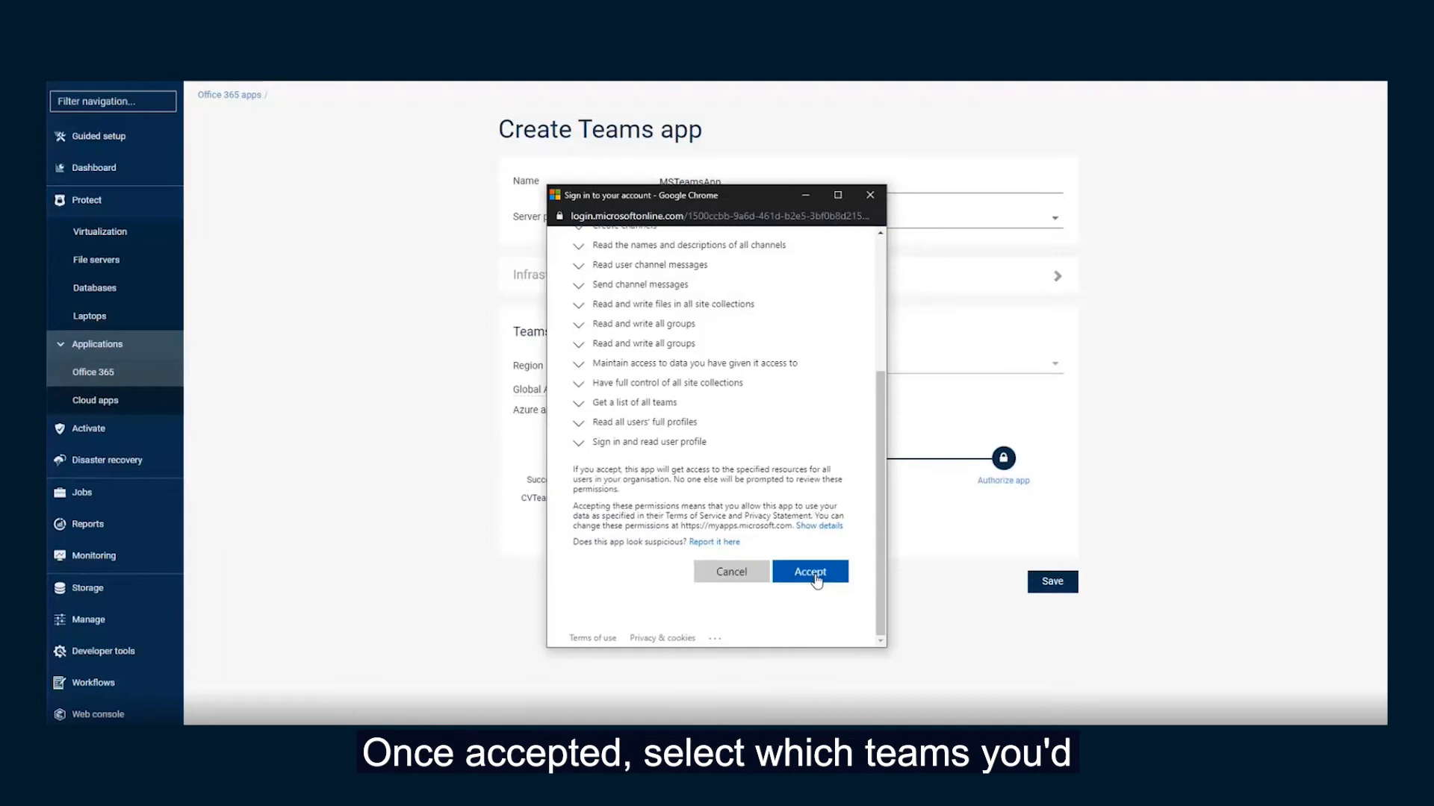
click(808, 572)
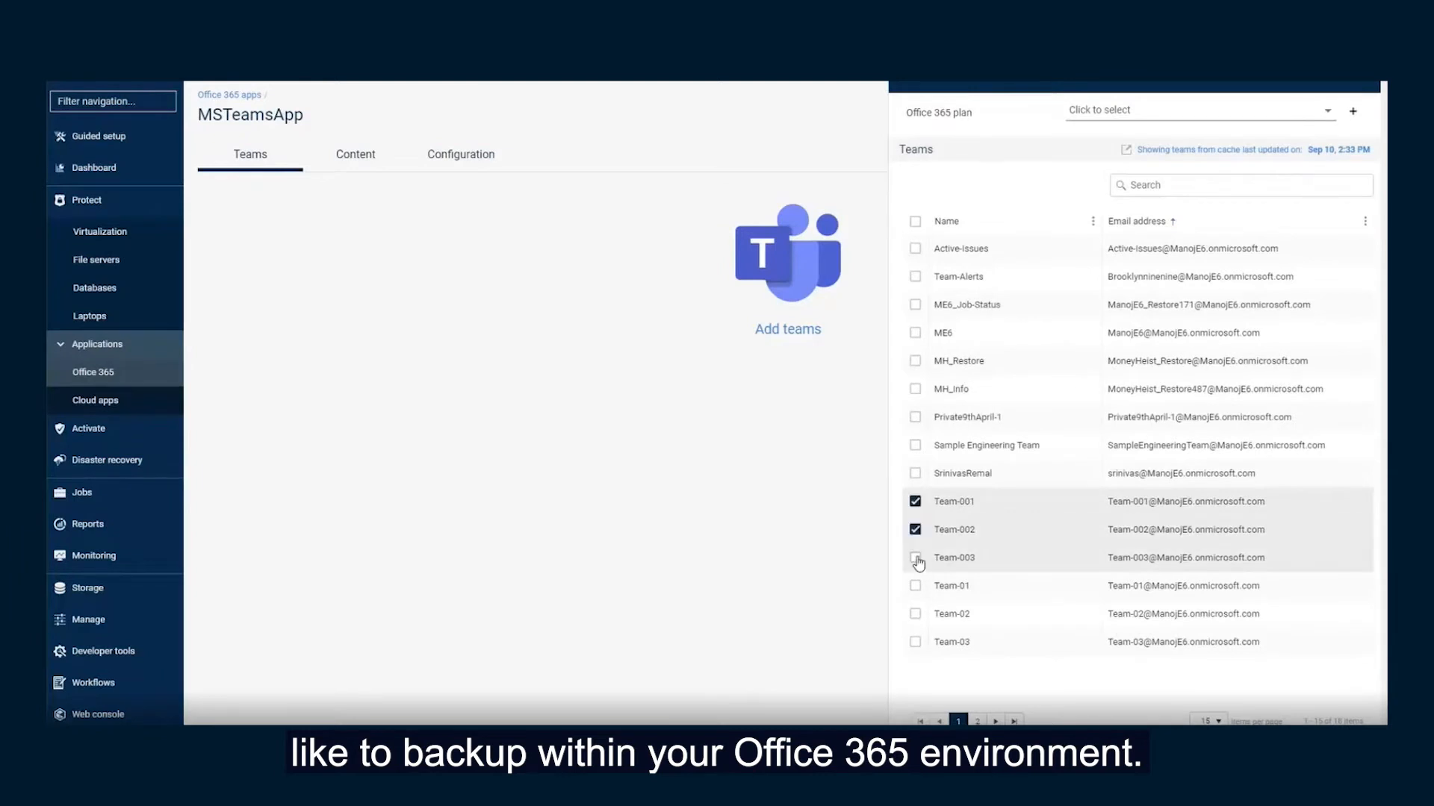
Add Team-003 with the others under Teams_Infinite_Plan and submit the backup job
click(916, 557)
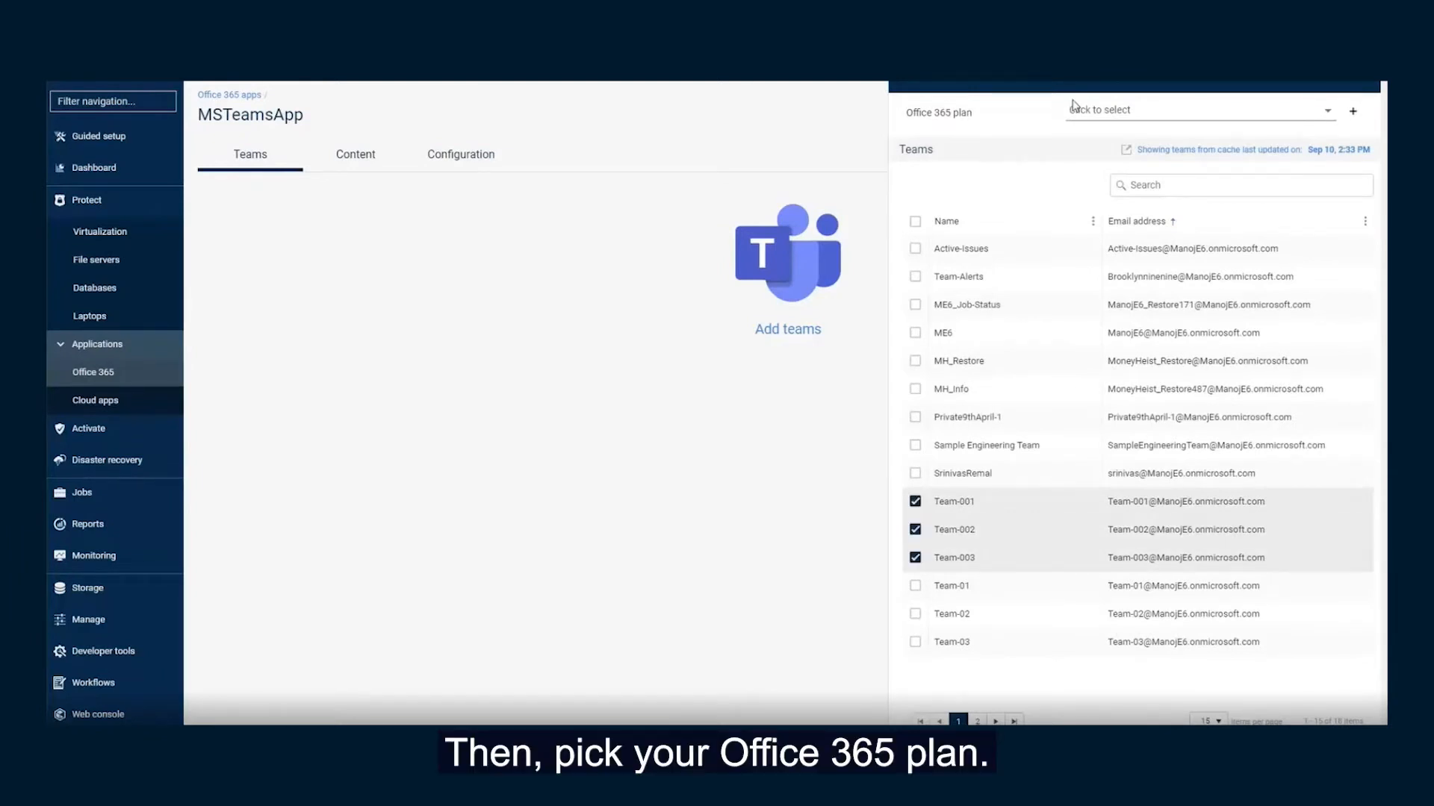
click(1199, 109)
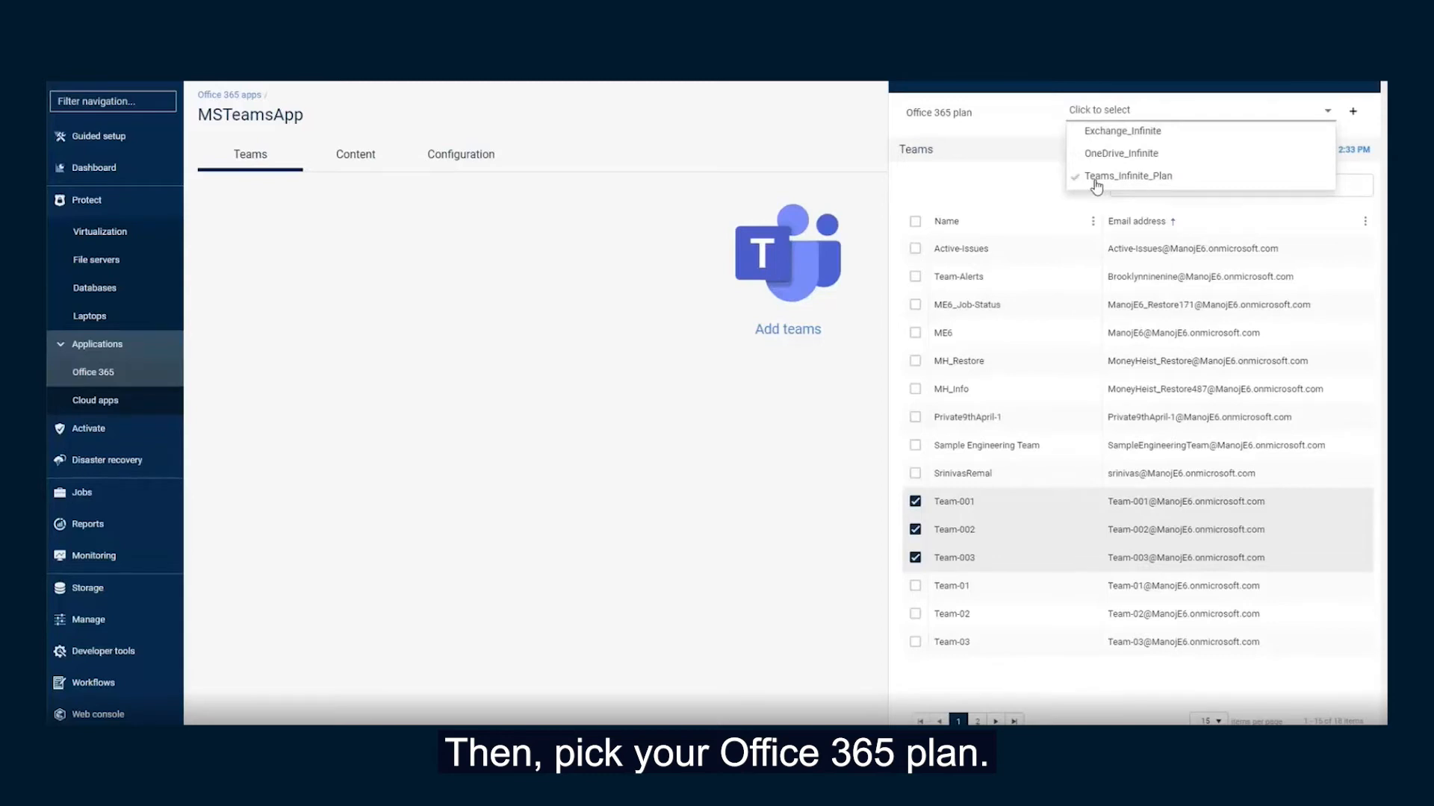
click(1129, 176)
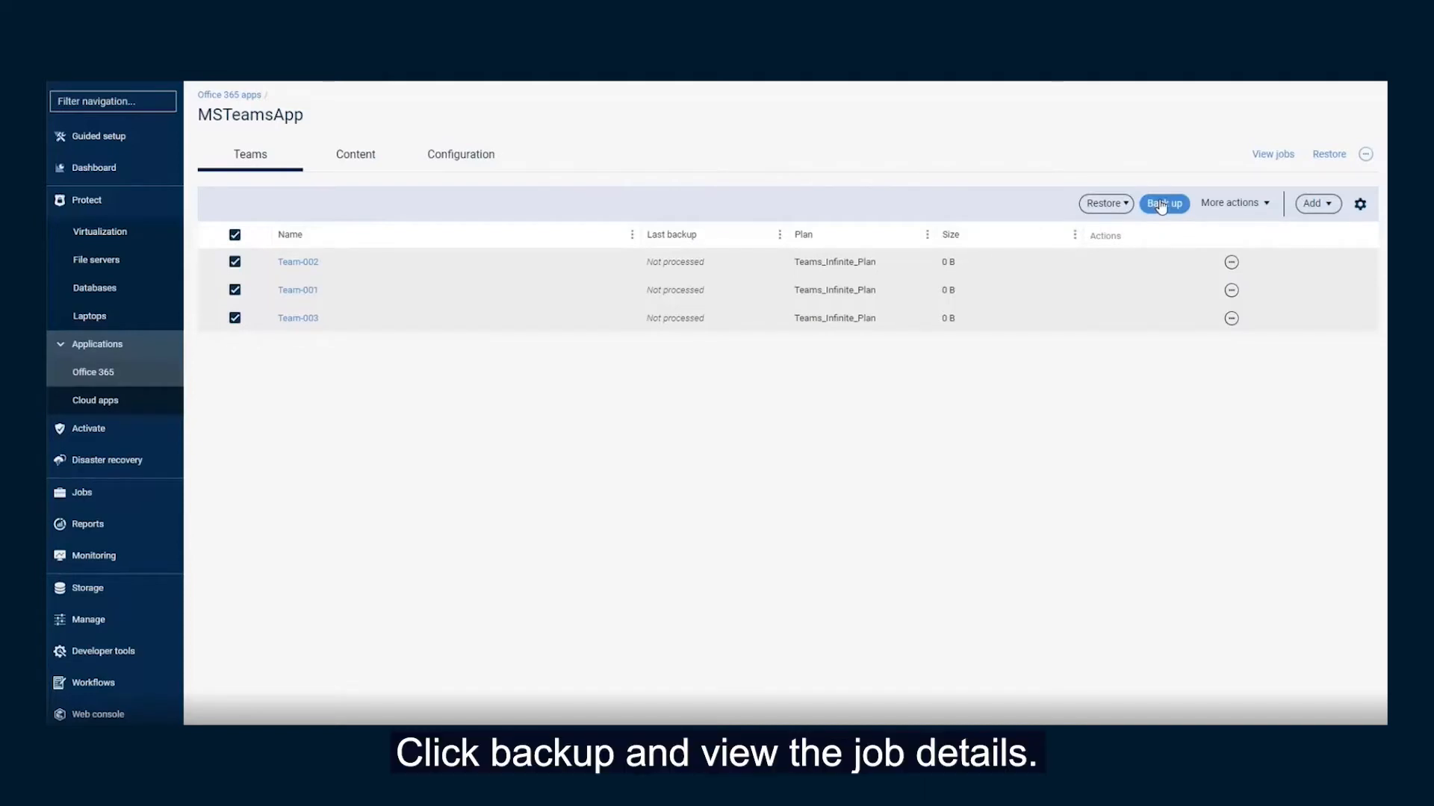
click(1163, 203)
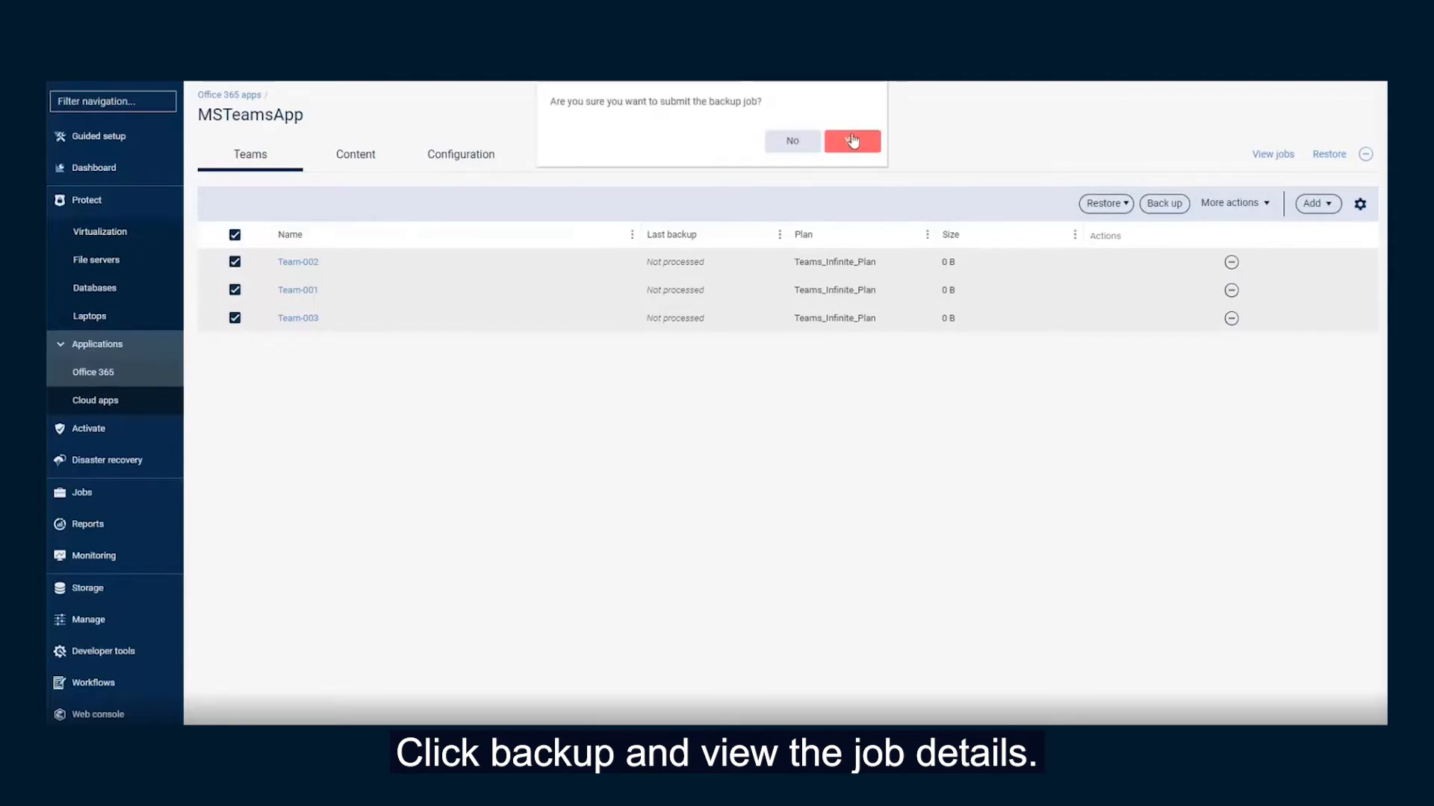
click(851, 140)
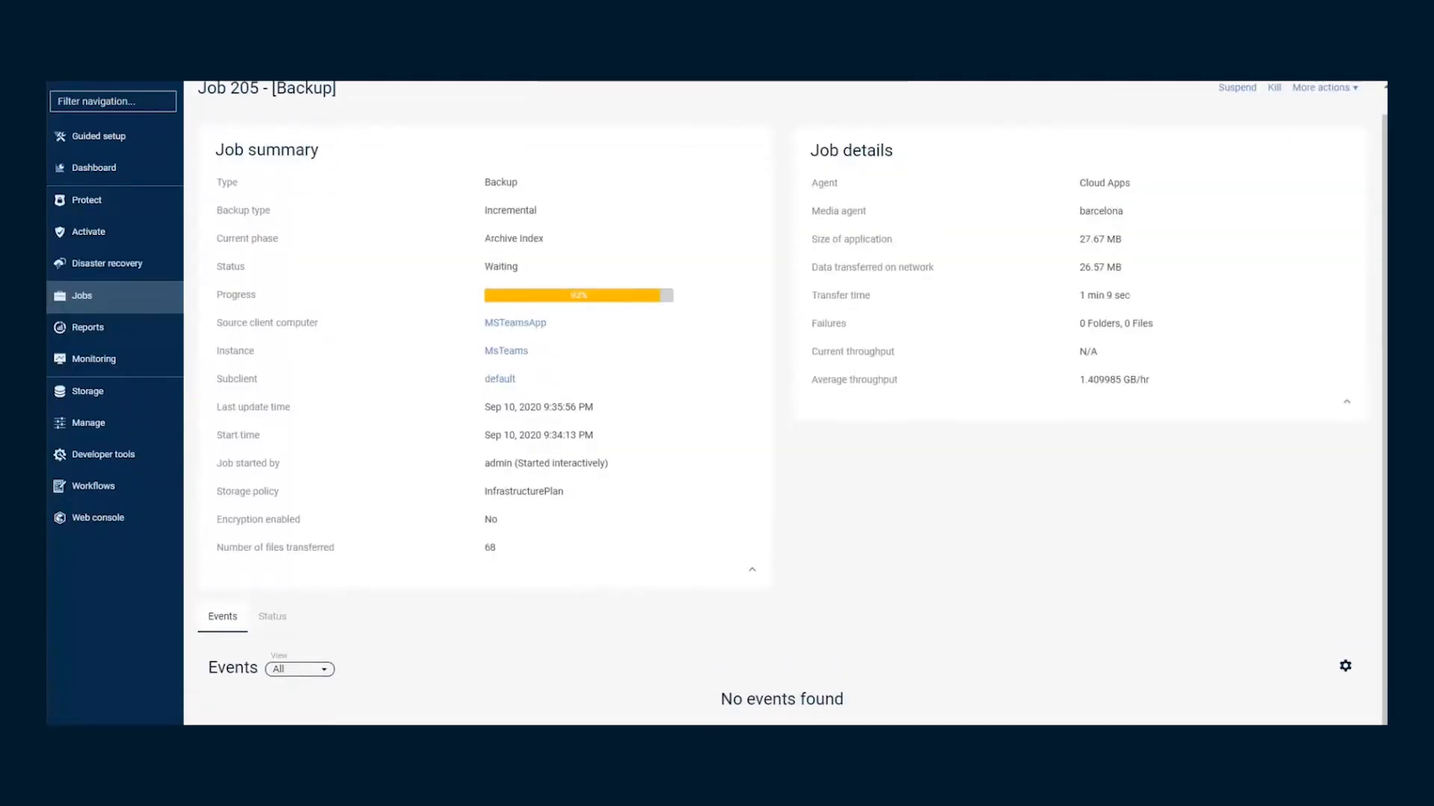
Review job 205's per-team status and events, then return to the MSTeamsApp teams list
click(271, 616)
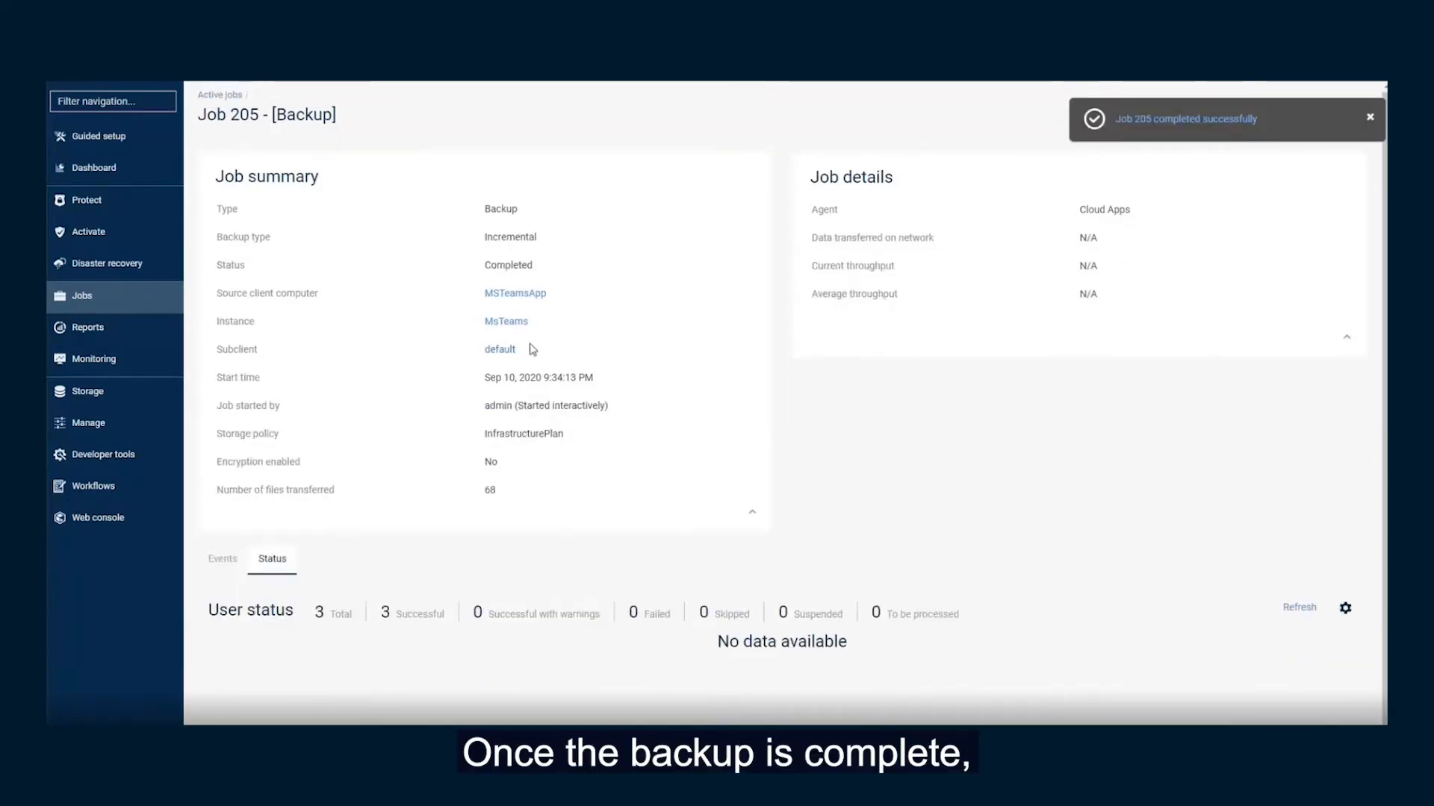
click(223, 559)
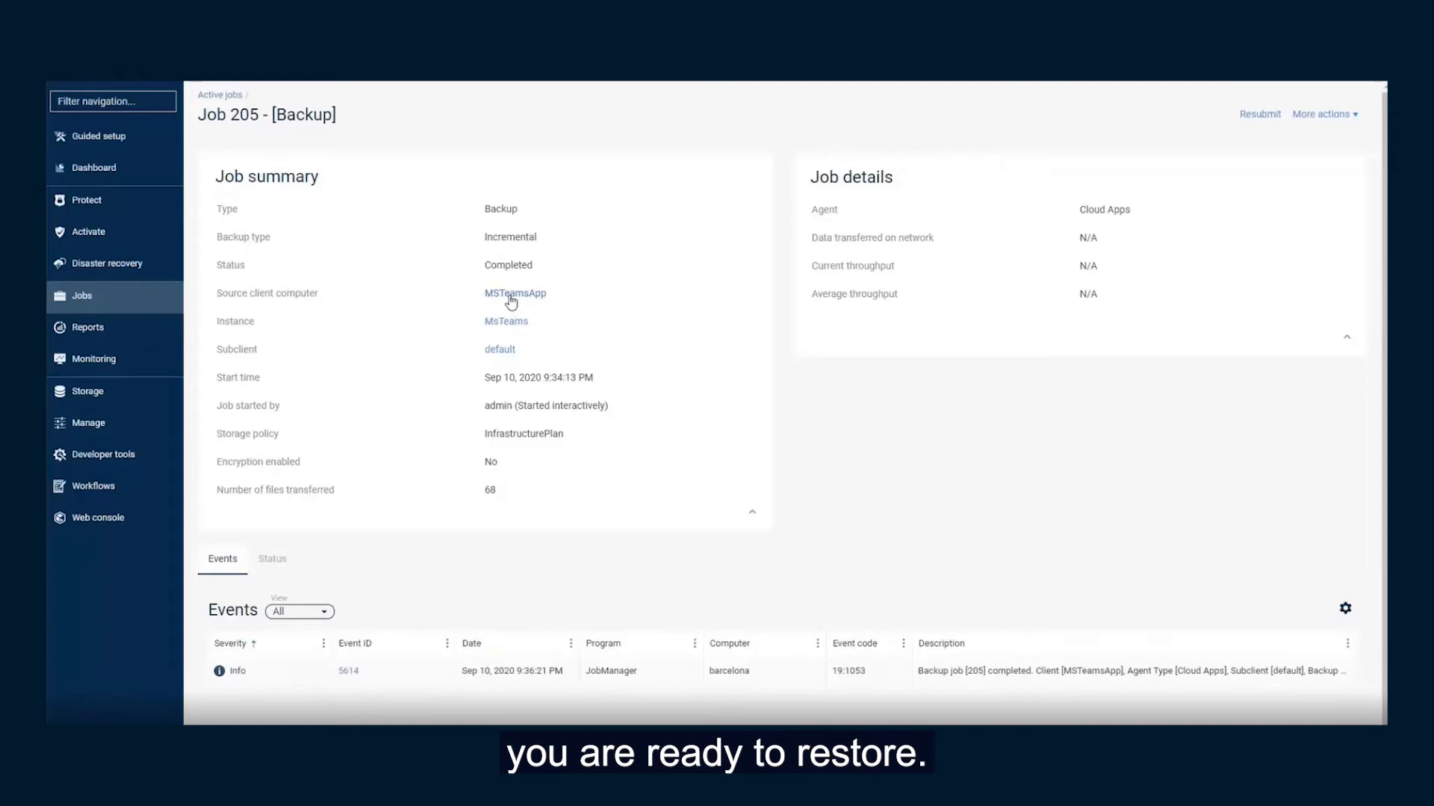
click(515, 292)
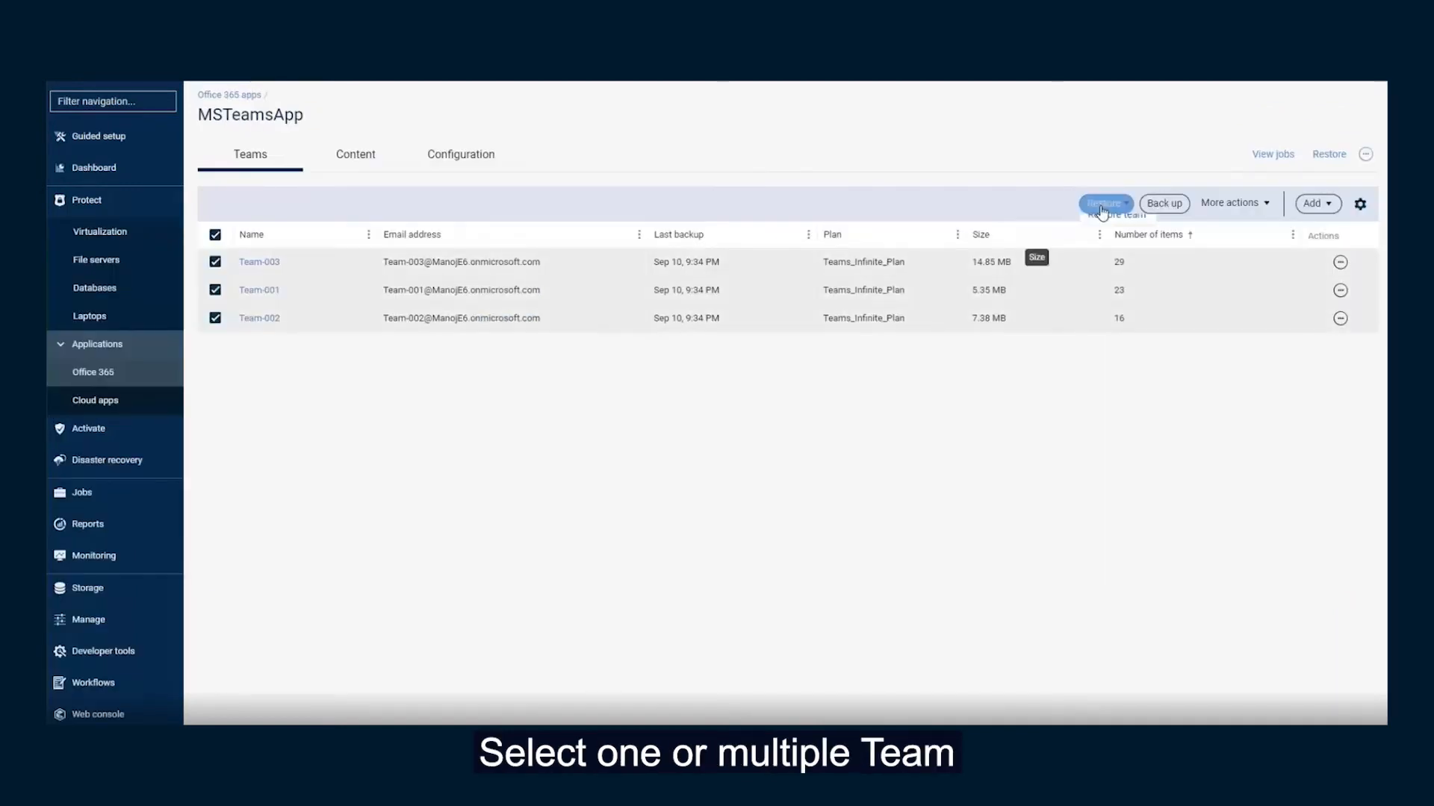
Start an item restore and show Team-001's Channel-1 contents in the backup tree
click(1105, 203)
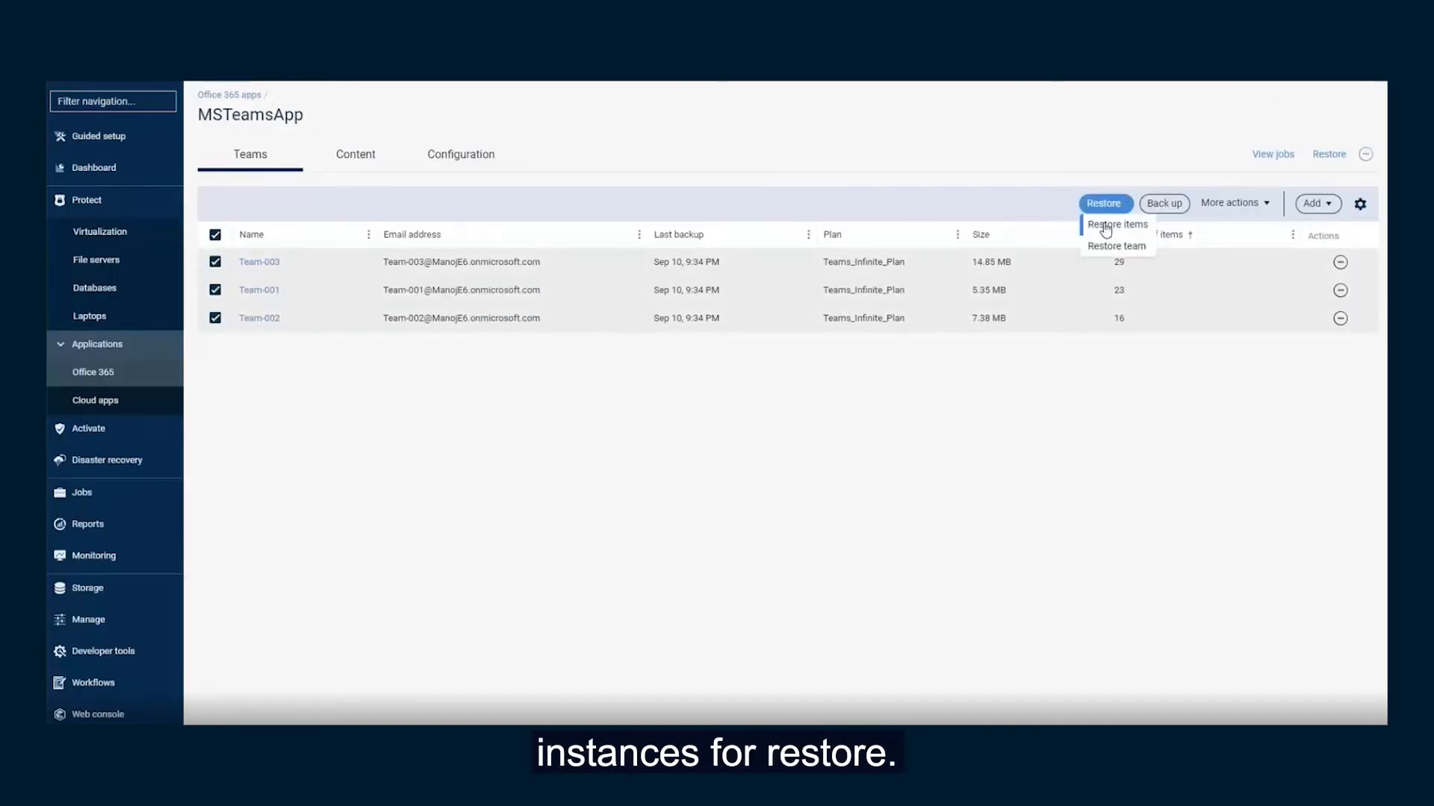
click(1117, 226)
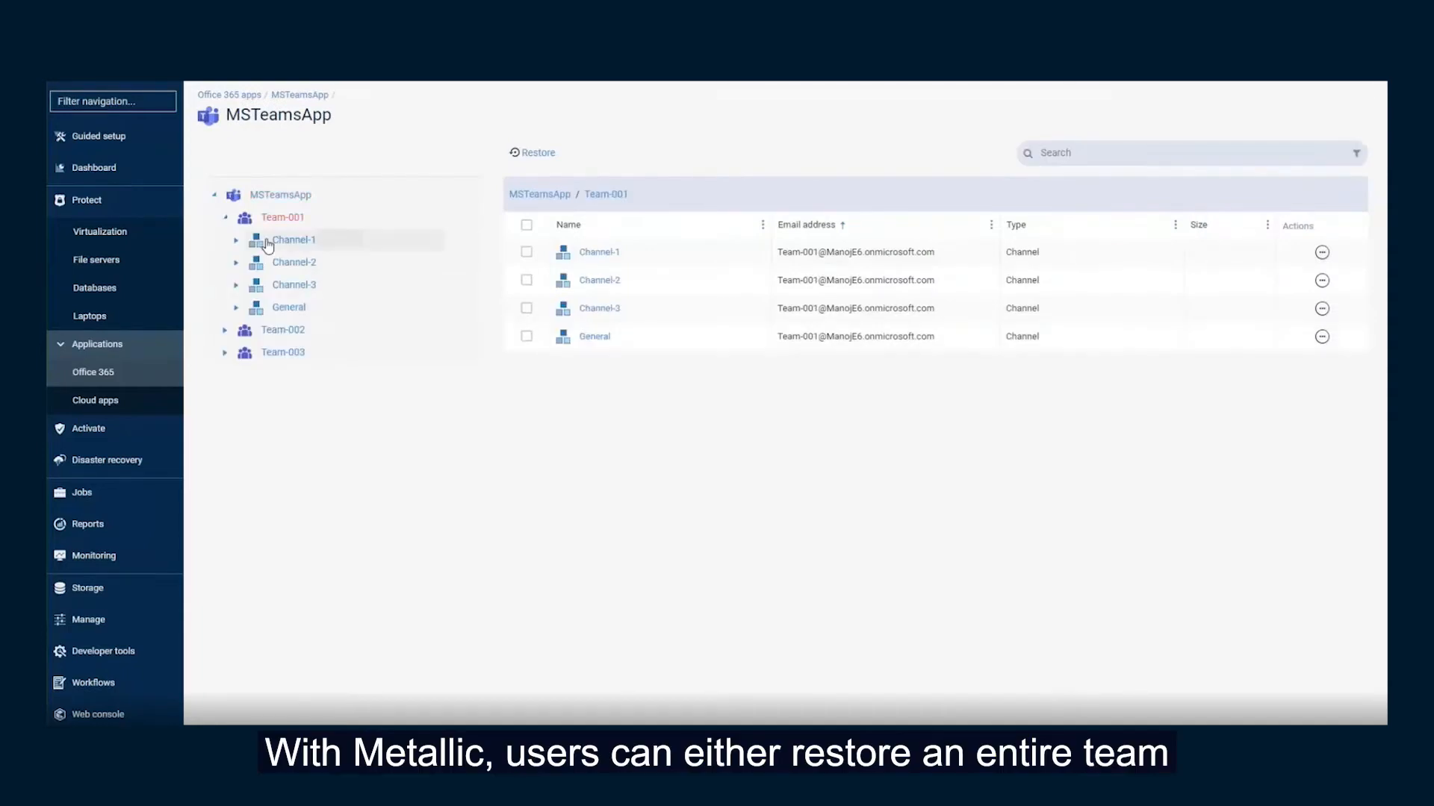
click(282, 330)
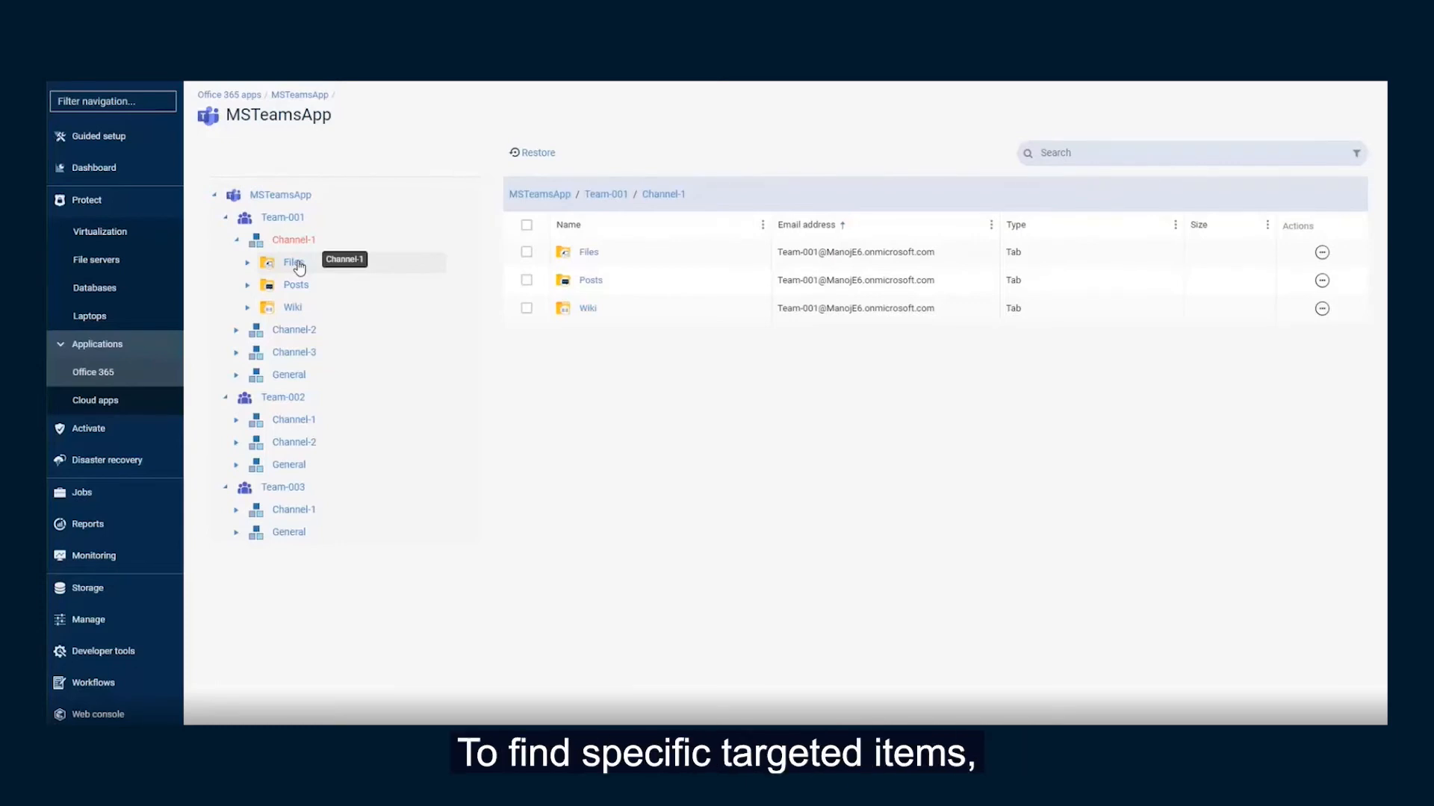
Search the channel's backed-up files with * to list all Team-001 items
click(294, 464)
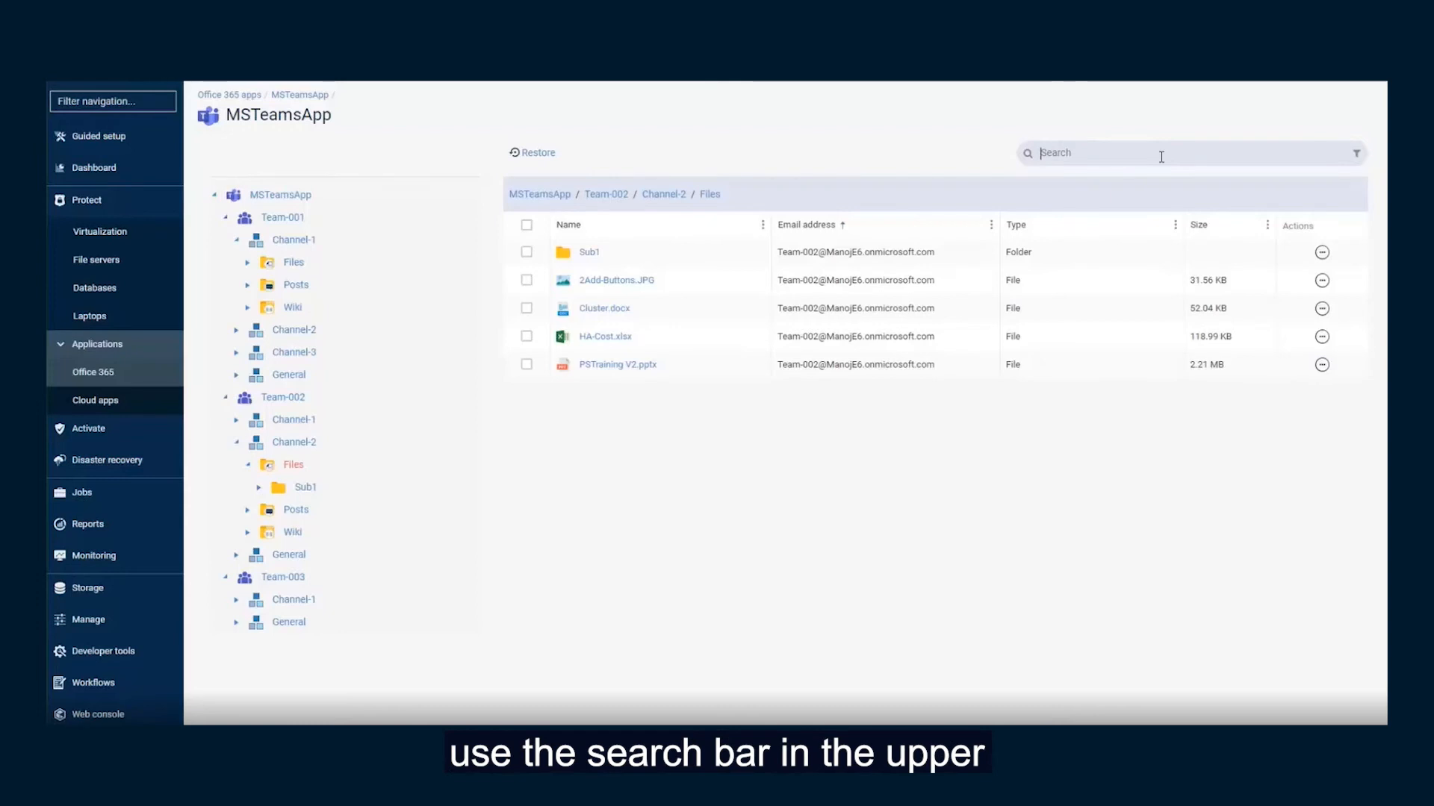
text(*)
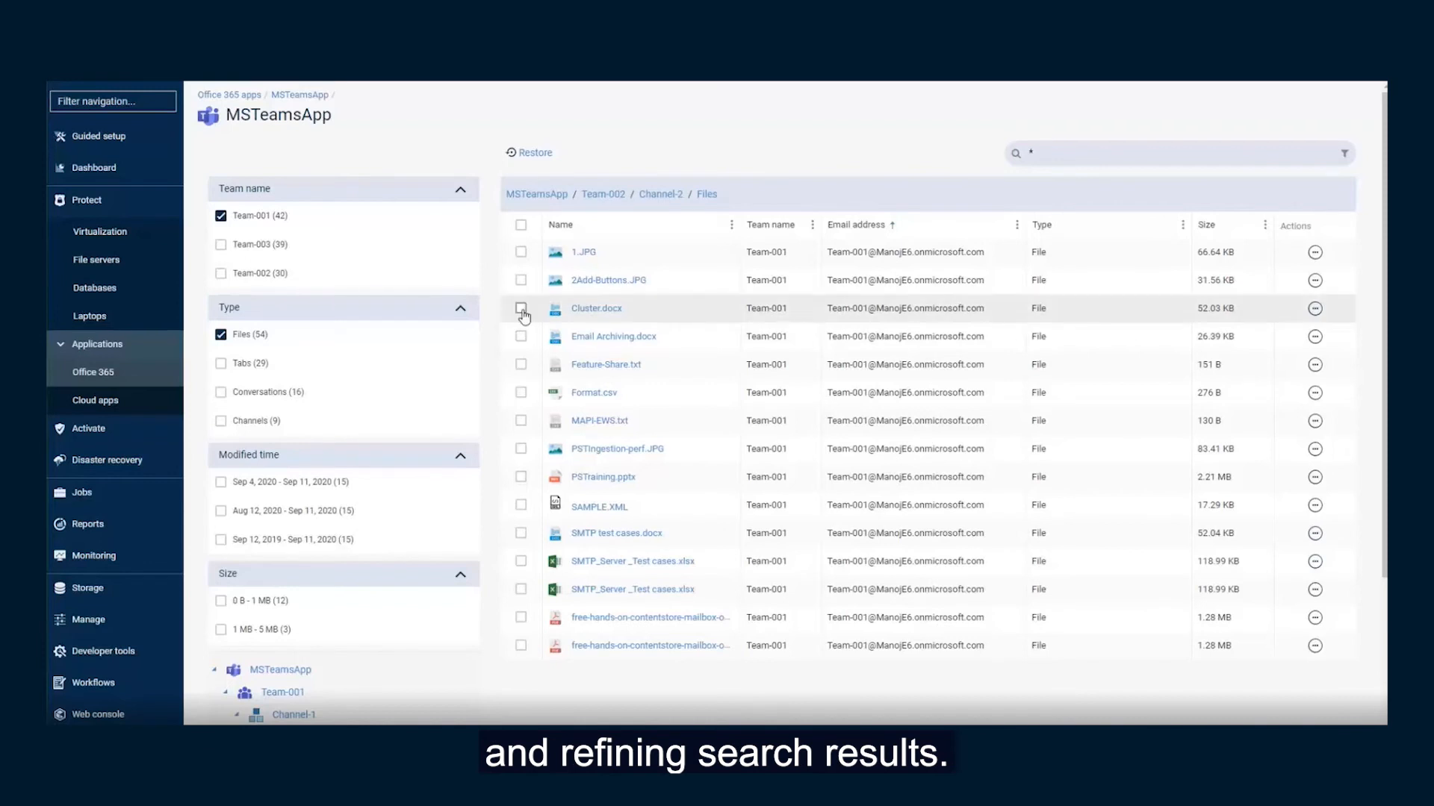
Select Cluster.docx, Email Archiving.docx and Format.csv for restore to the original location
click(521, 308)
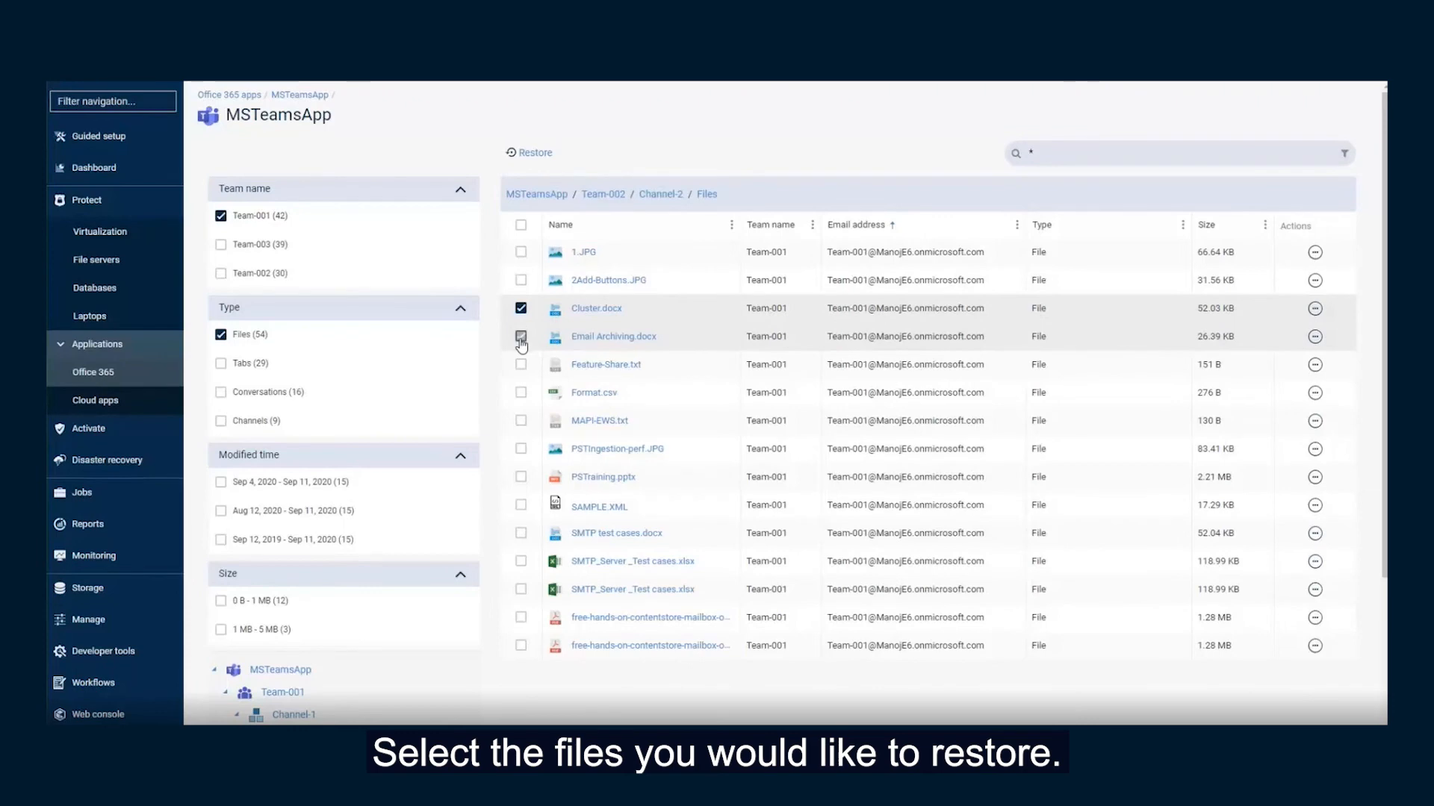
click(520, 336)
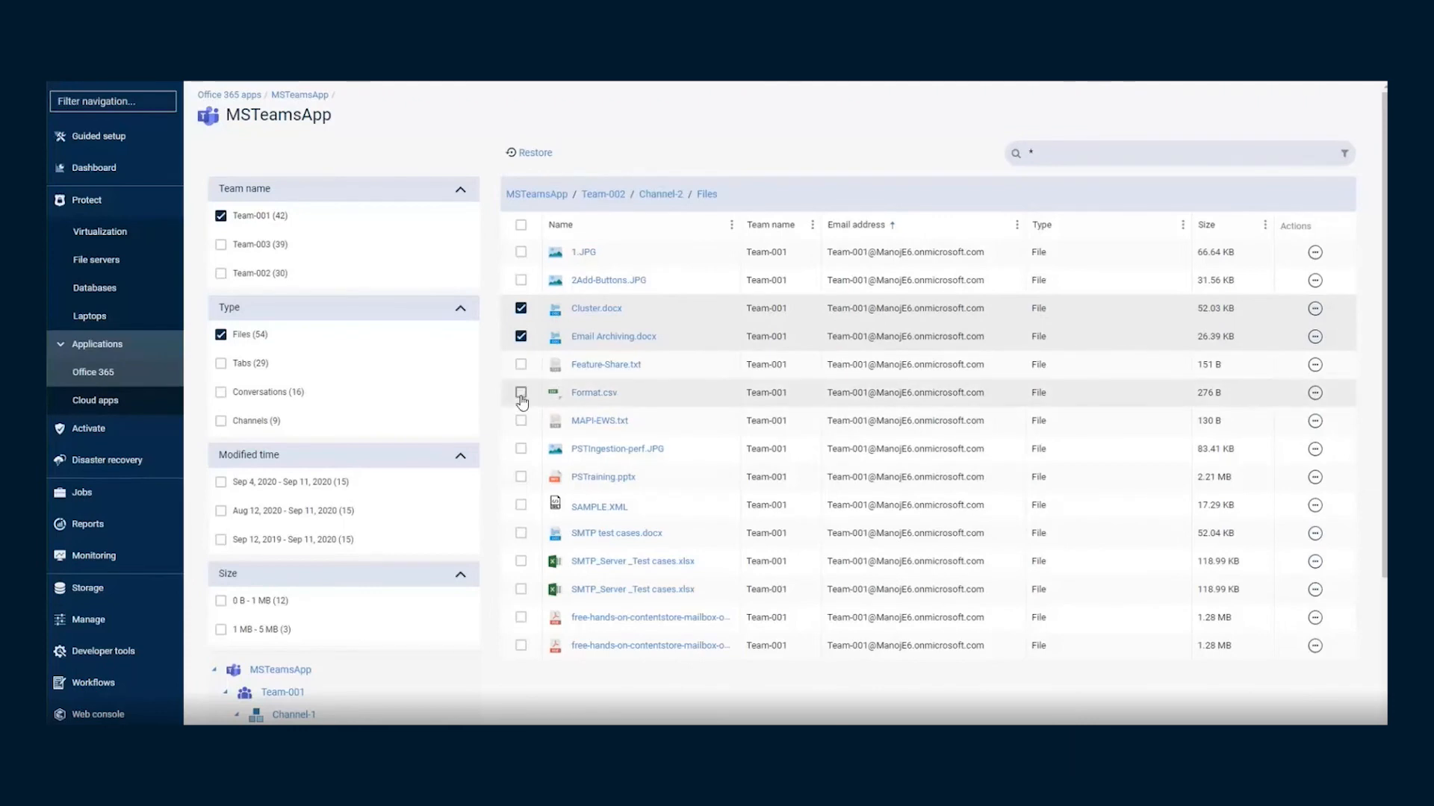
click(534, 152)
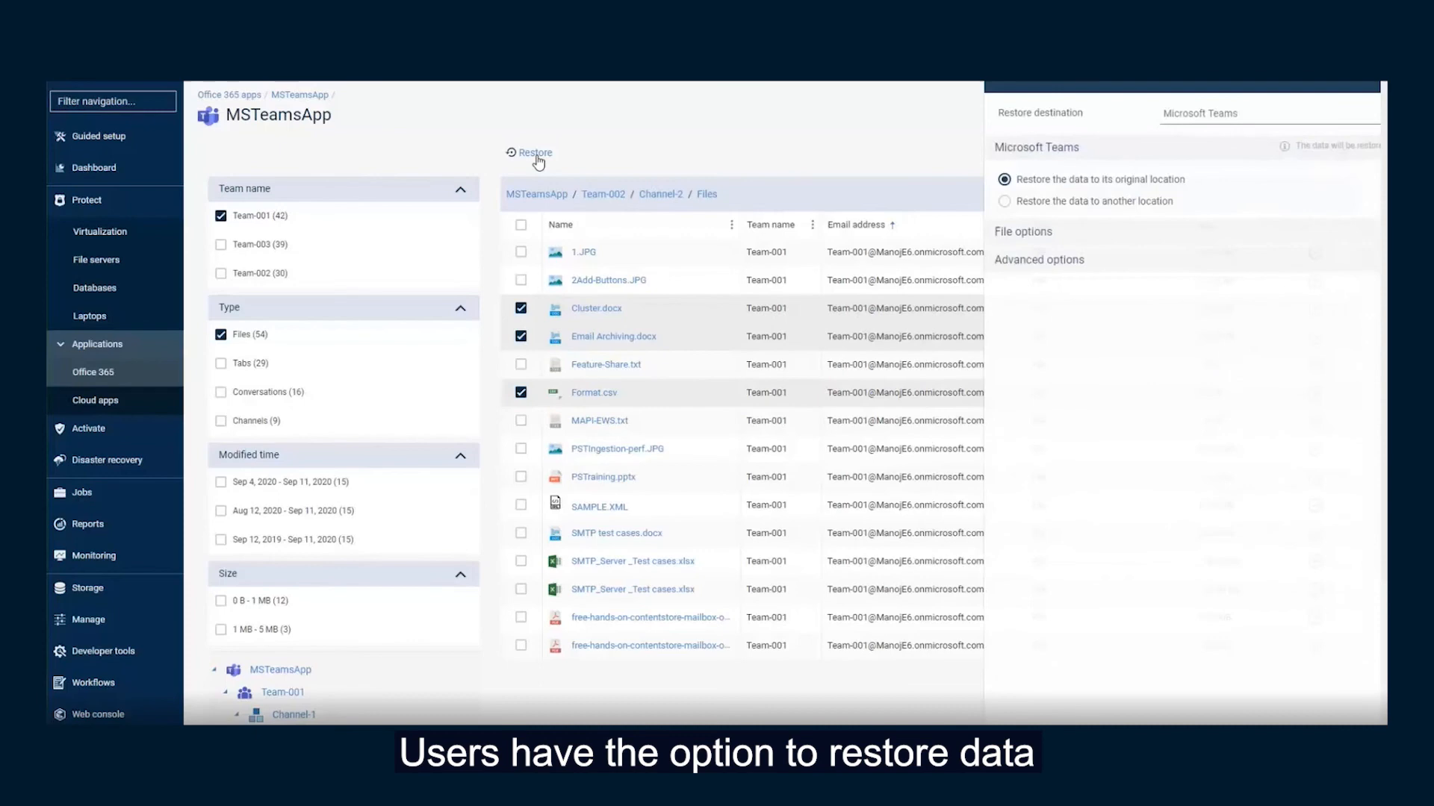